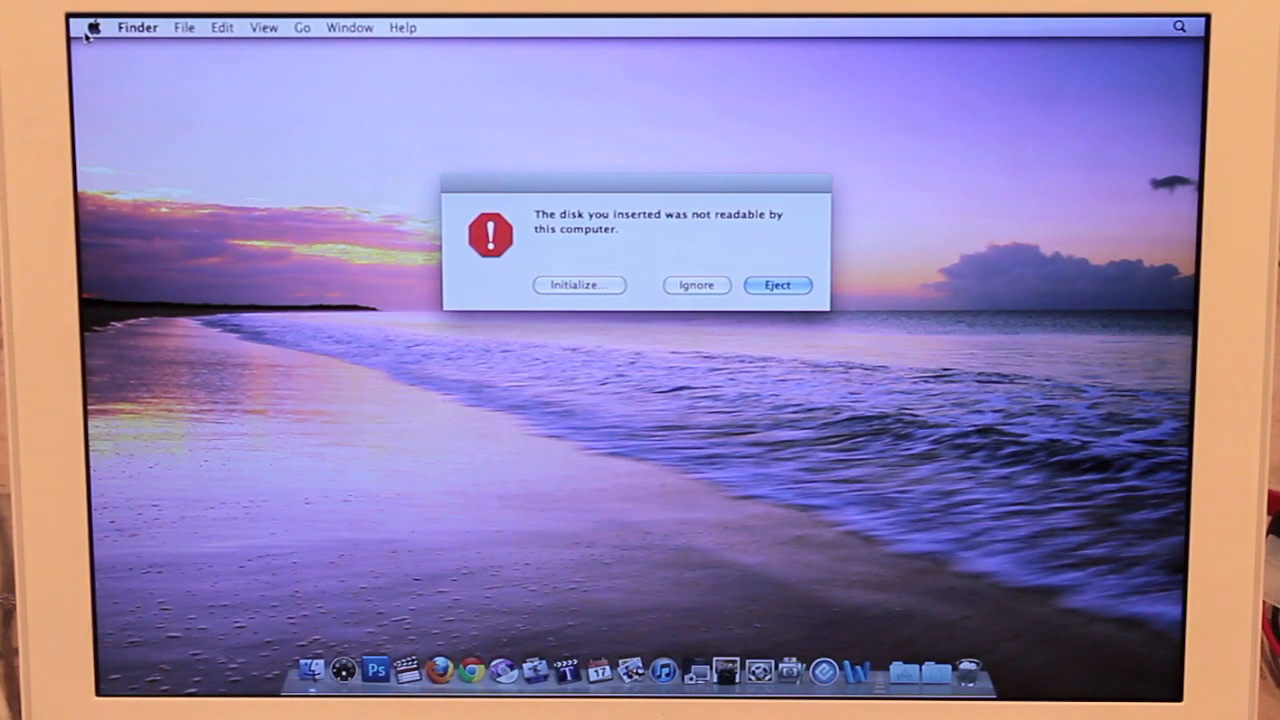
pyautogui.moveTo(268, 108)
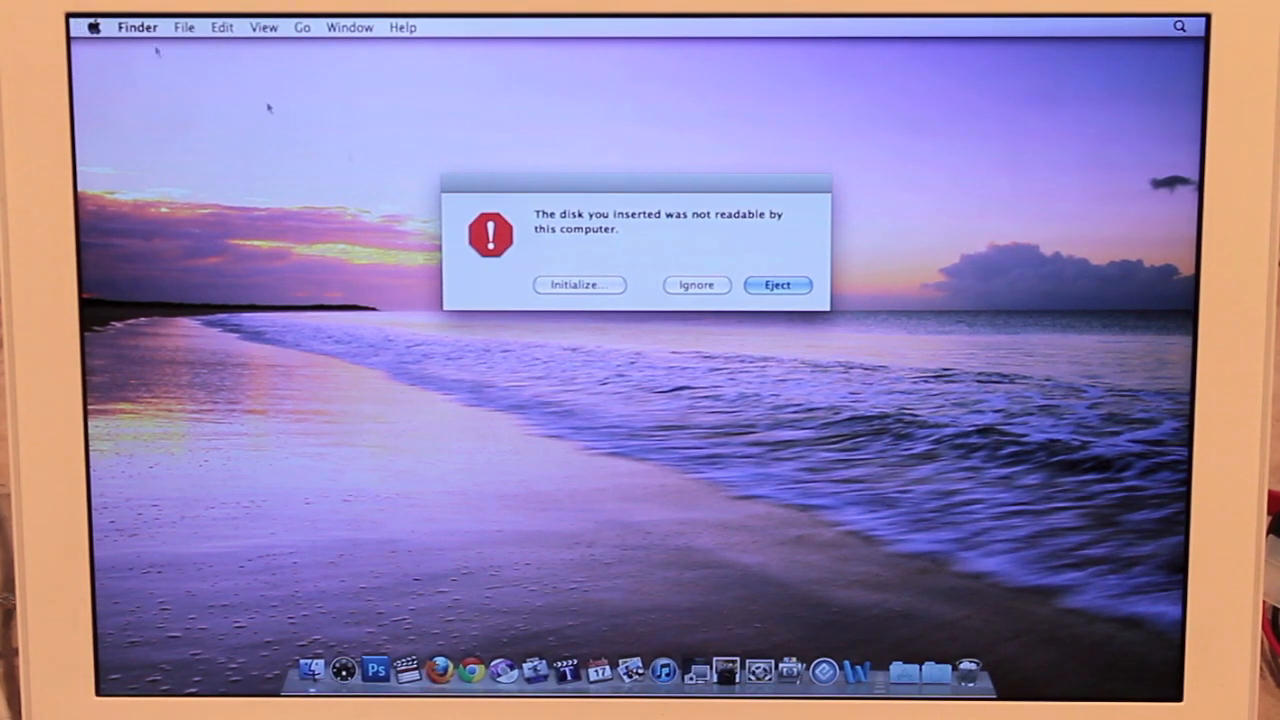
# - Initialize the unreadable newly inserted disk from Finder's warning
pyautogui.click(776, 284)
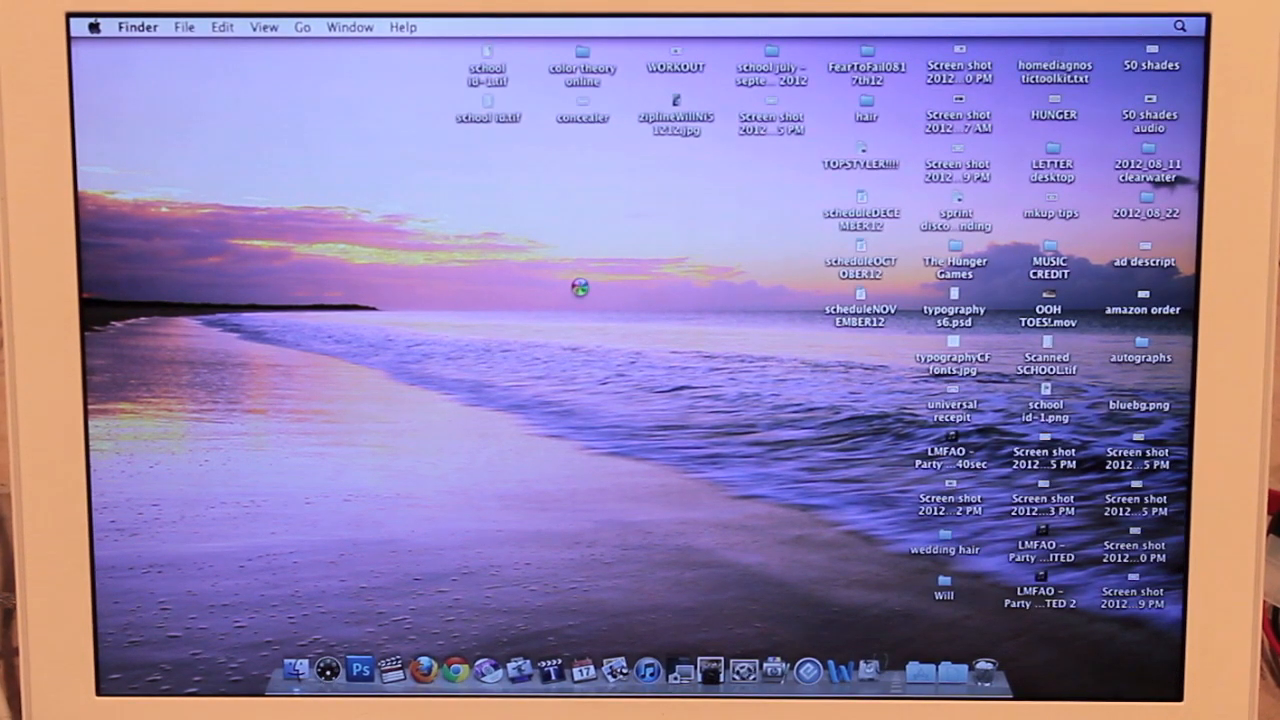
# - Compare the internal Macintosh HD with the new 1 TB WDC SATA disk in Disk Utility
pyautogui.click(876, 668)
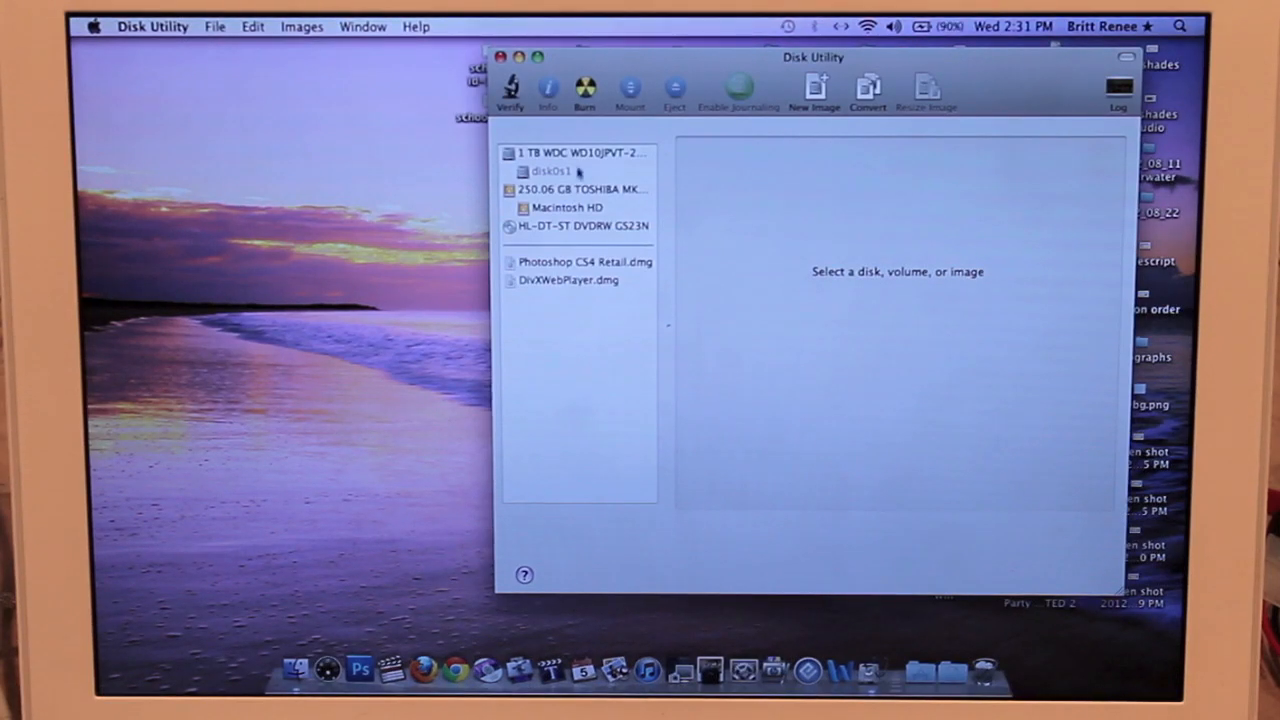
pyautogui.click(580, 152)
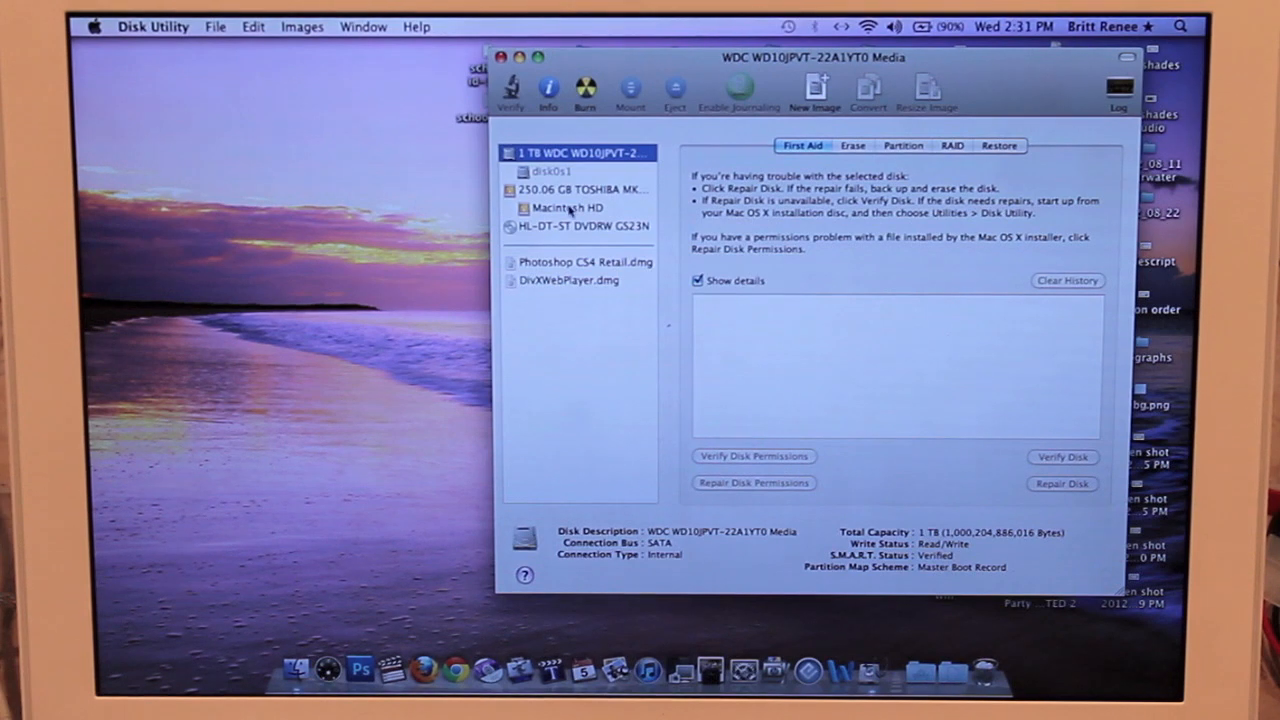
pyautogui.click(568, 206)
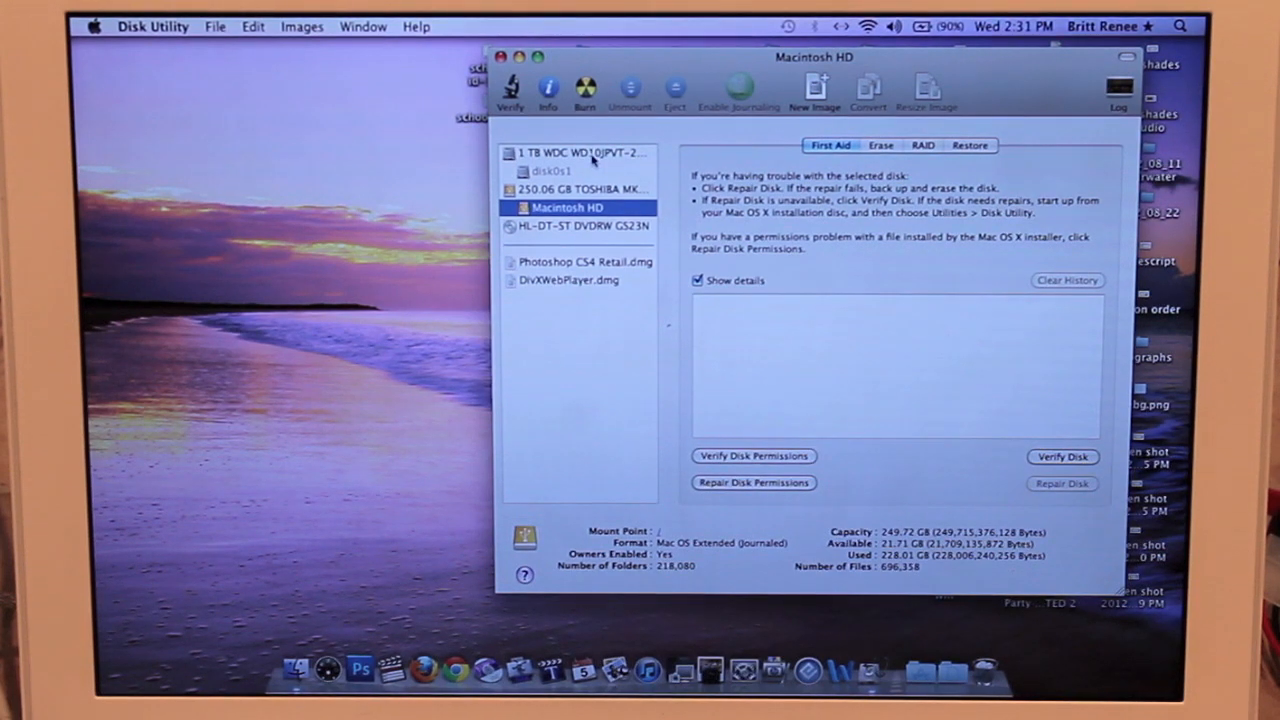
pyautogui.click(580, 152)
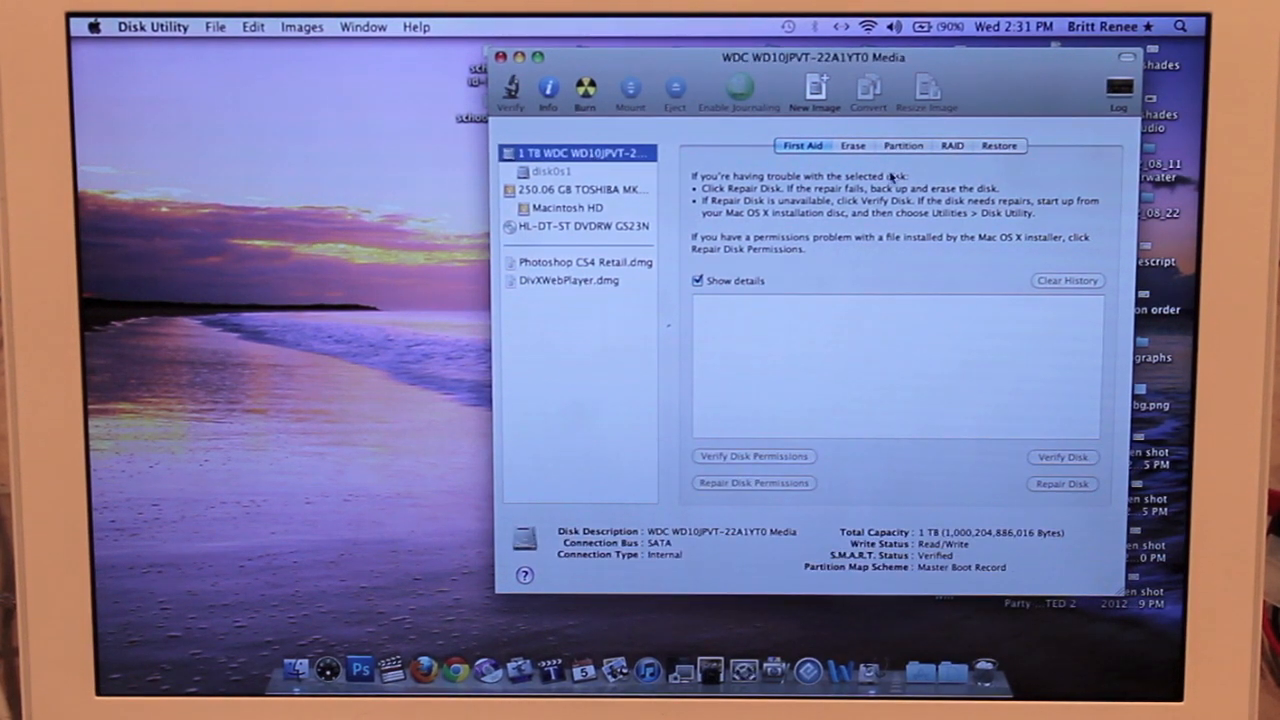
# - Set the erase format to Mac OS Extended (Journaled) and name the volume 1TB Macintosh HD
pyautogui.click(852, 144)
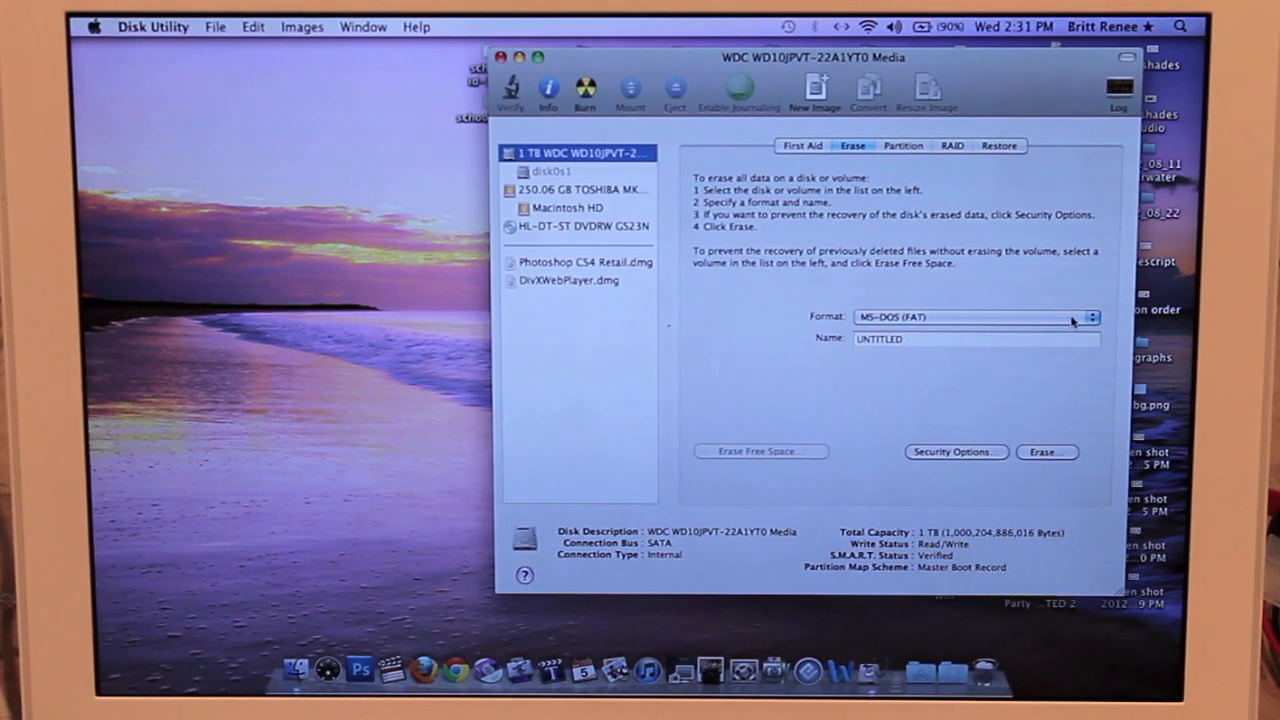
pyautogui.click(1090, 316)
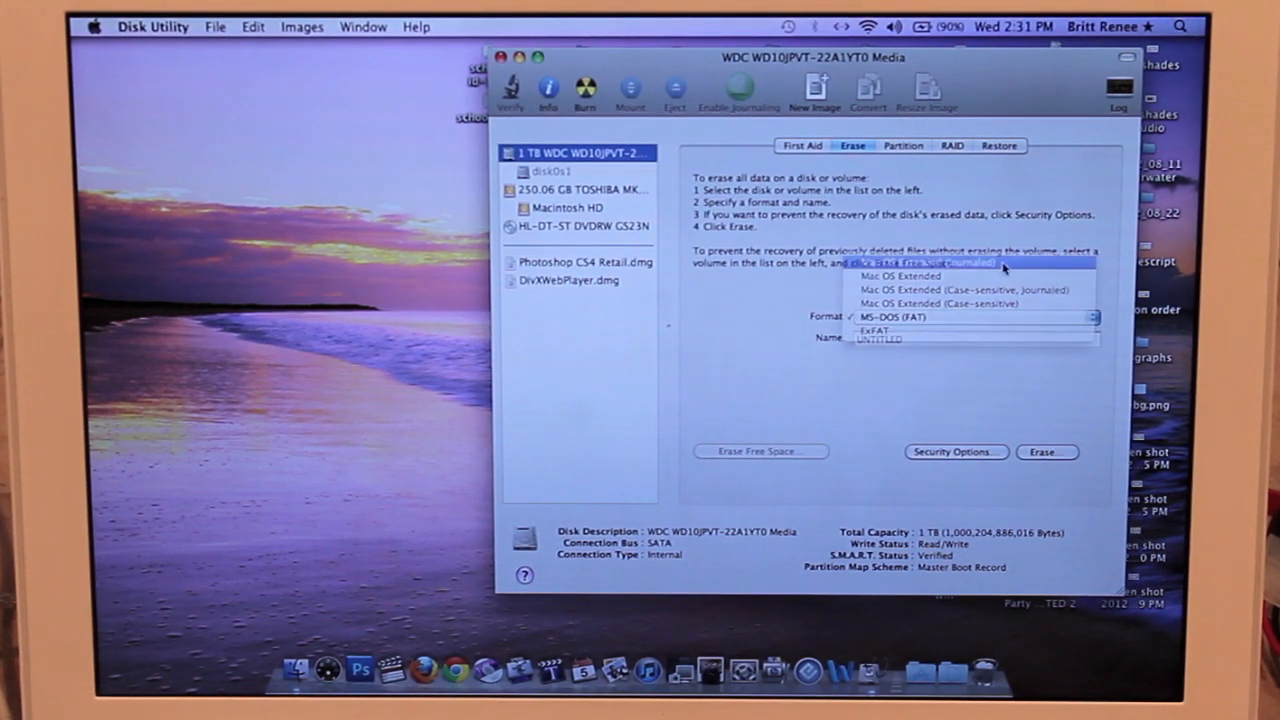
pyautogui.click(898, 276)
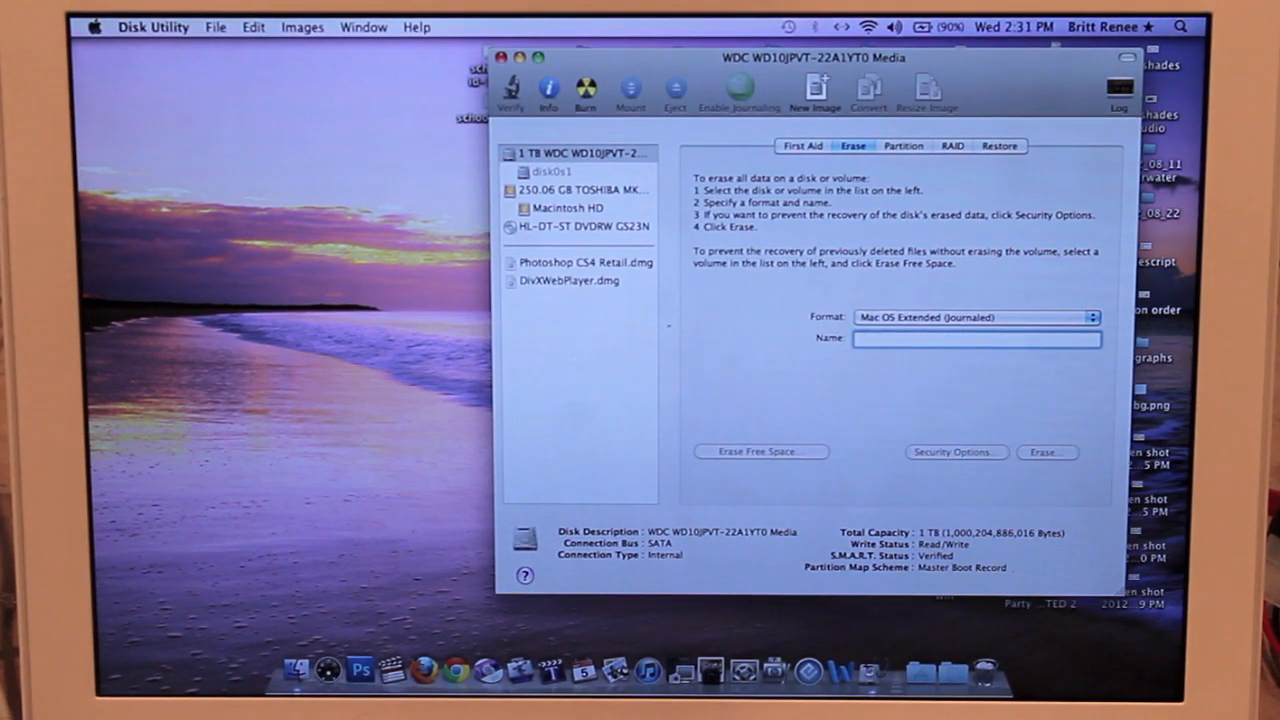
pyautogui.write('1TB Macintosh HD')
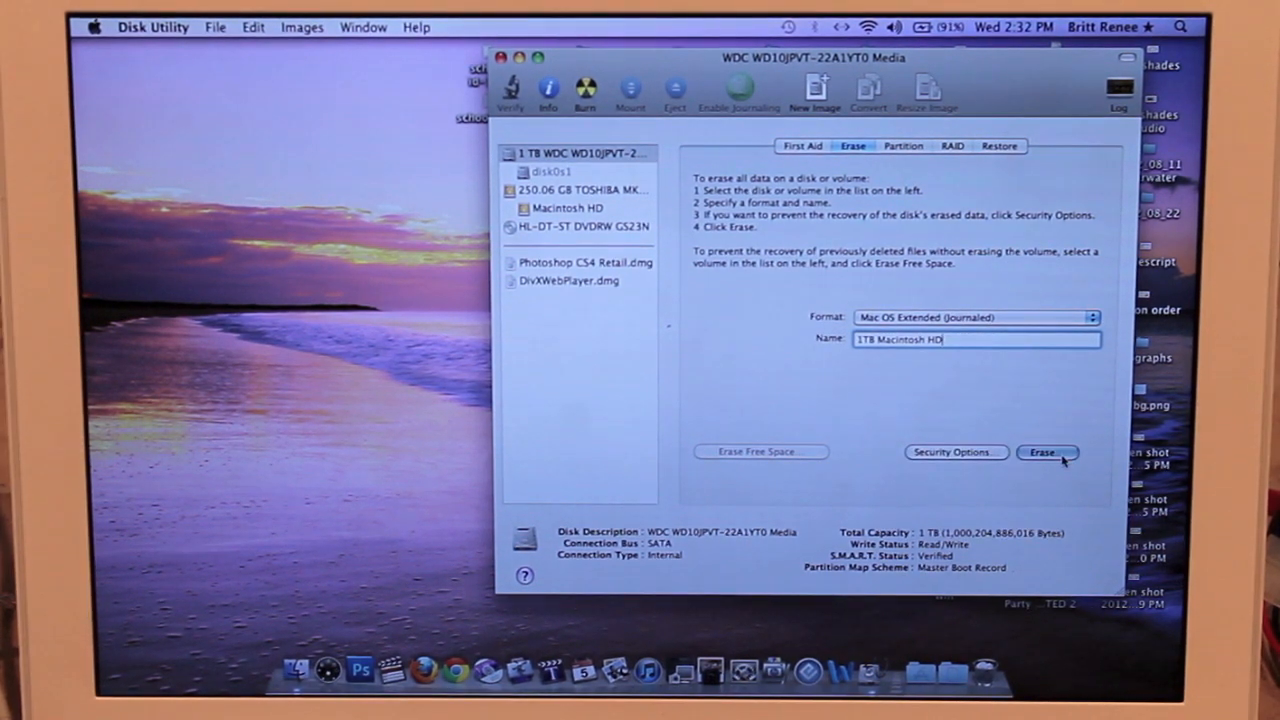
# - Erase the 1 TB WDC disk, confirming the loss of all data
pyautogui.click(1048, 452)
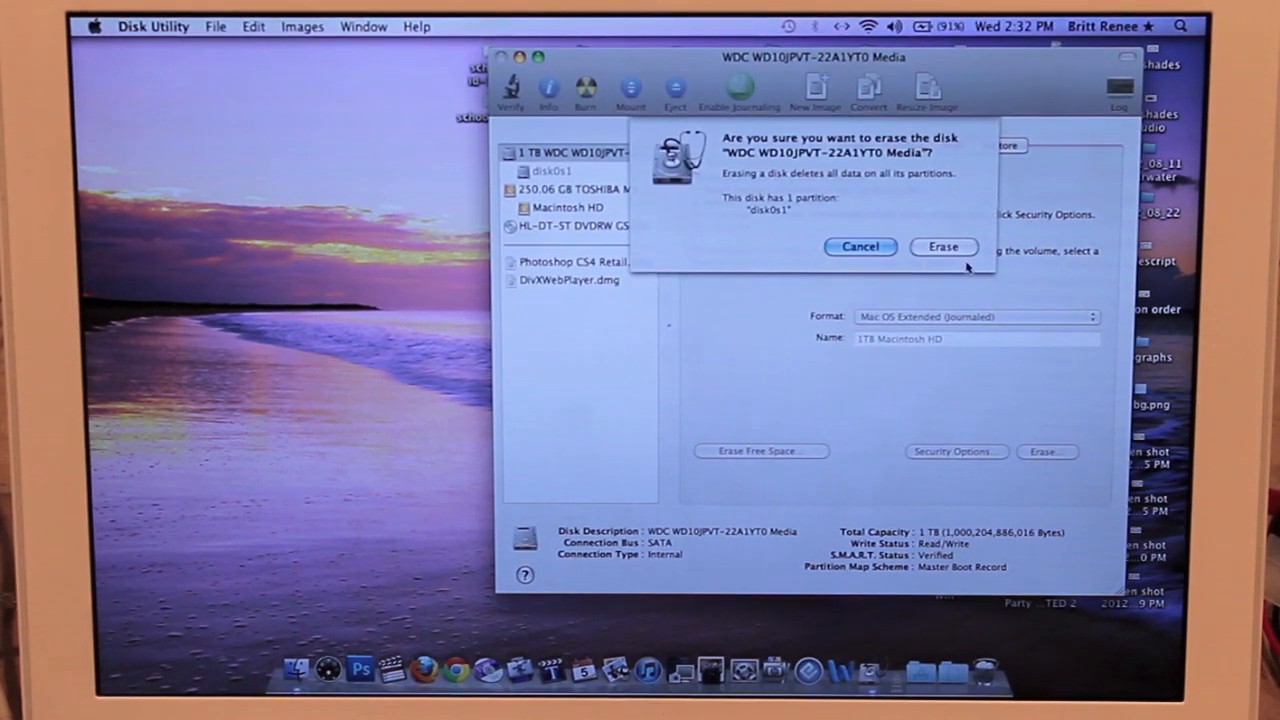
pyautogui.moveTo(944, 210)
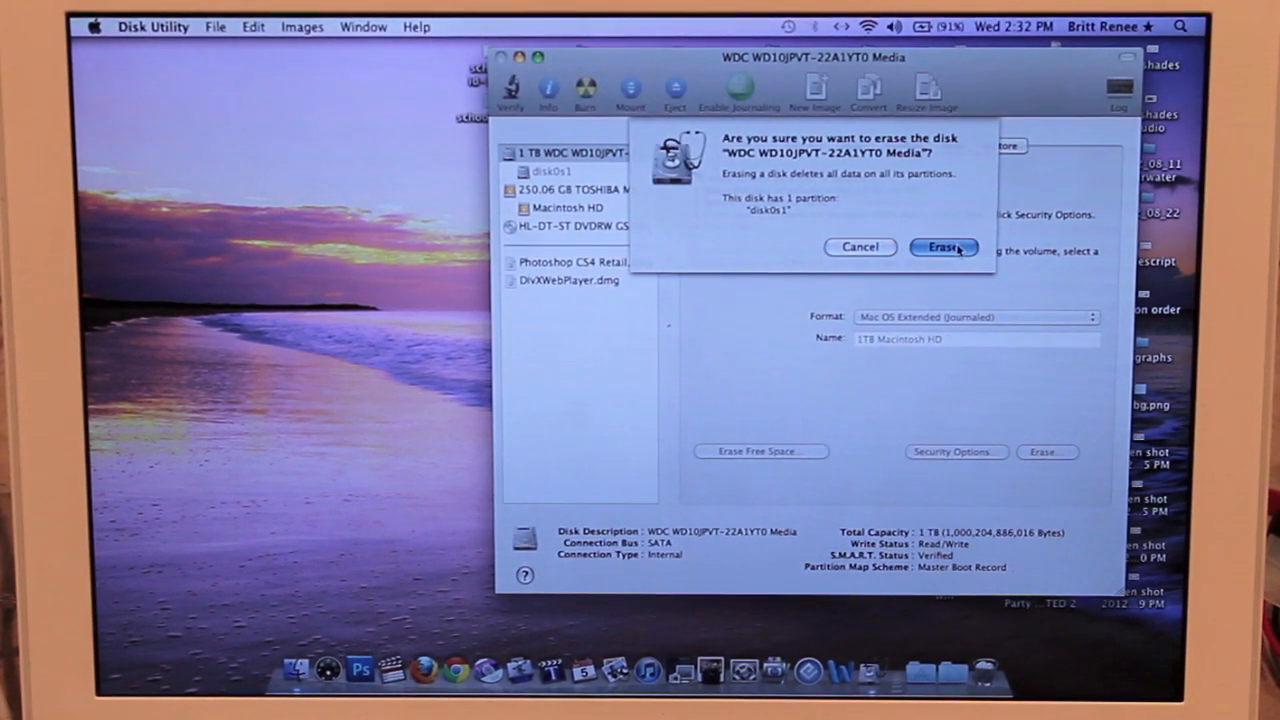
pyautogui.click(942, 248)
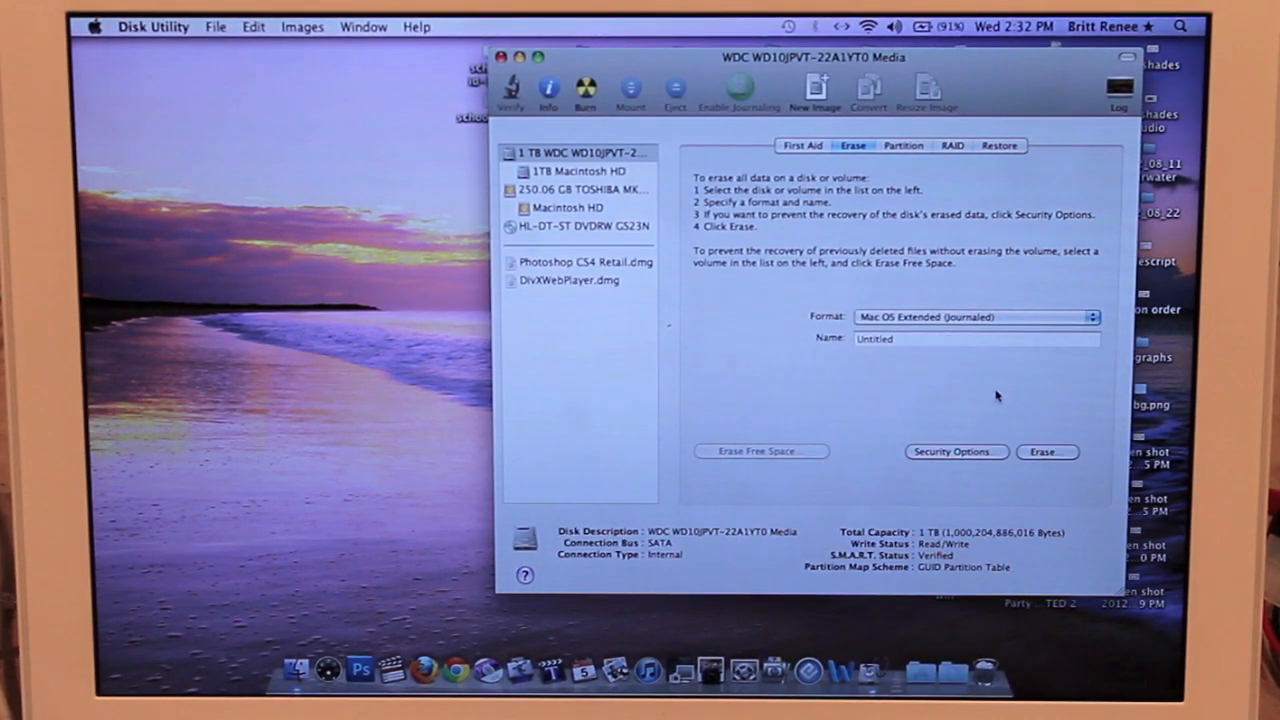
pyautogui.moveTo(1048, 400)
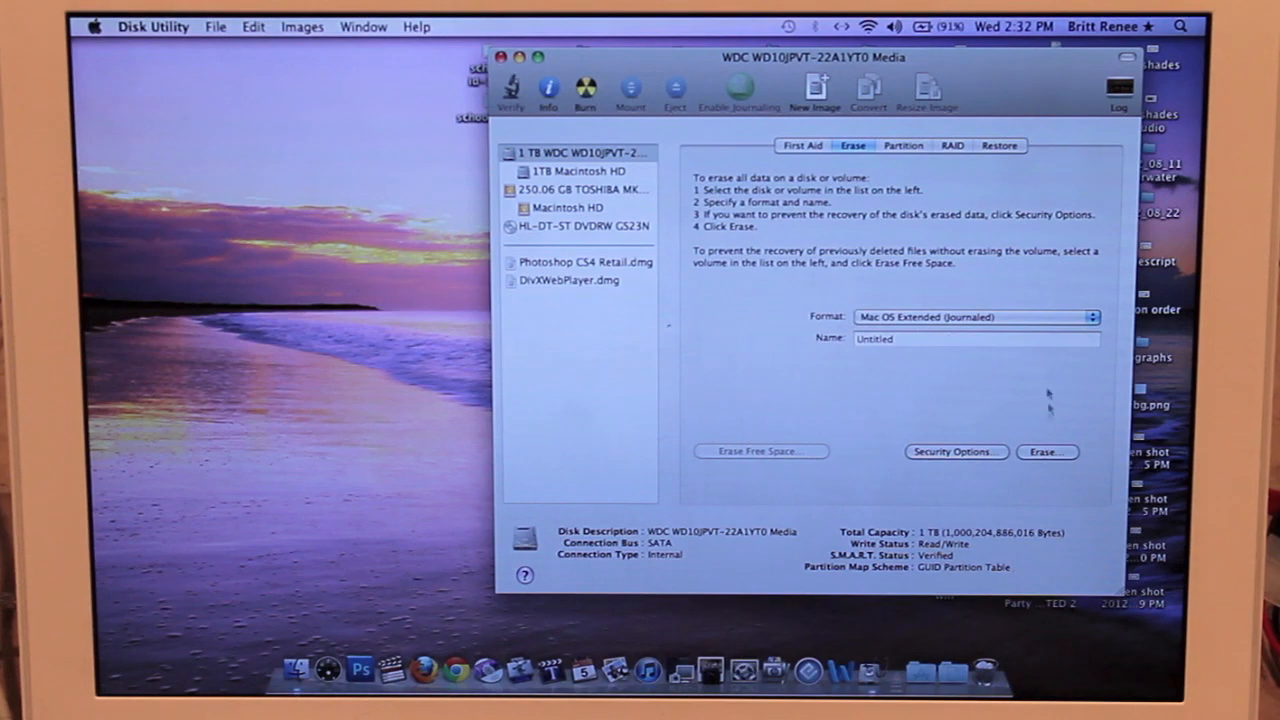
# - Launch SuperDuper! from the Applications stack and dismiss its missing-target warning
pyautogui.click(152, 26)
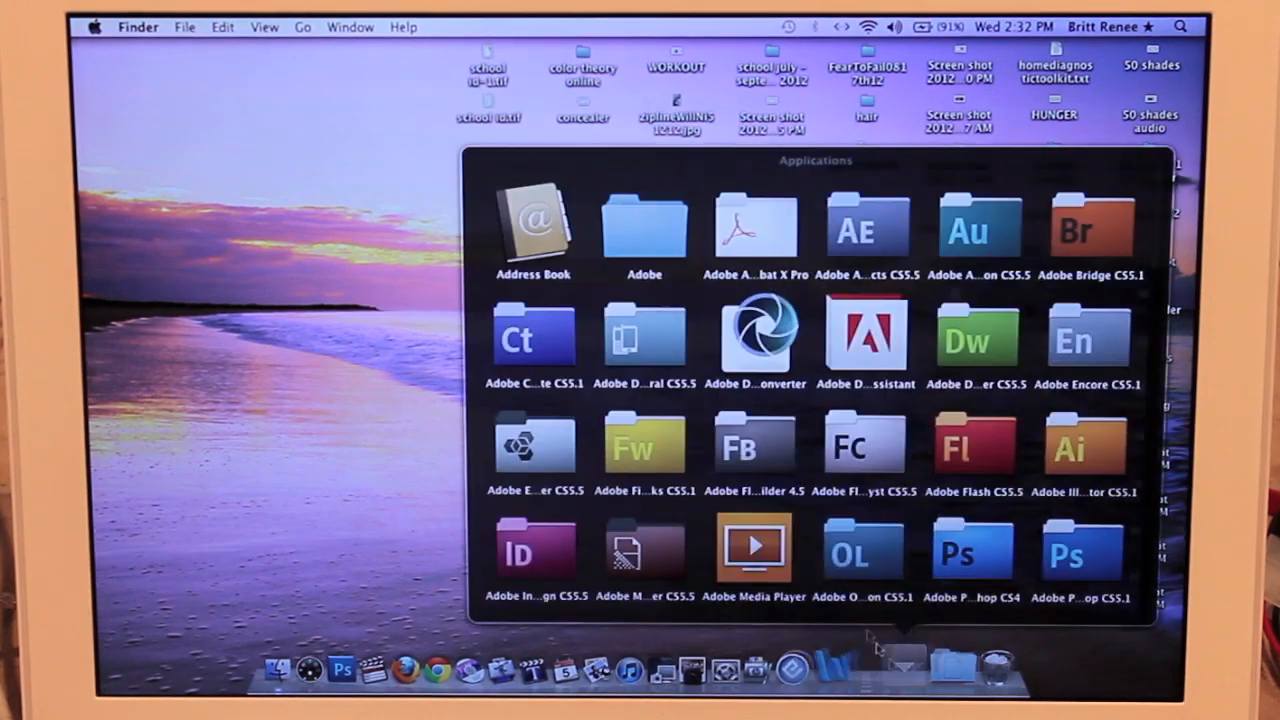
pyautogui.scroll(-3)
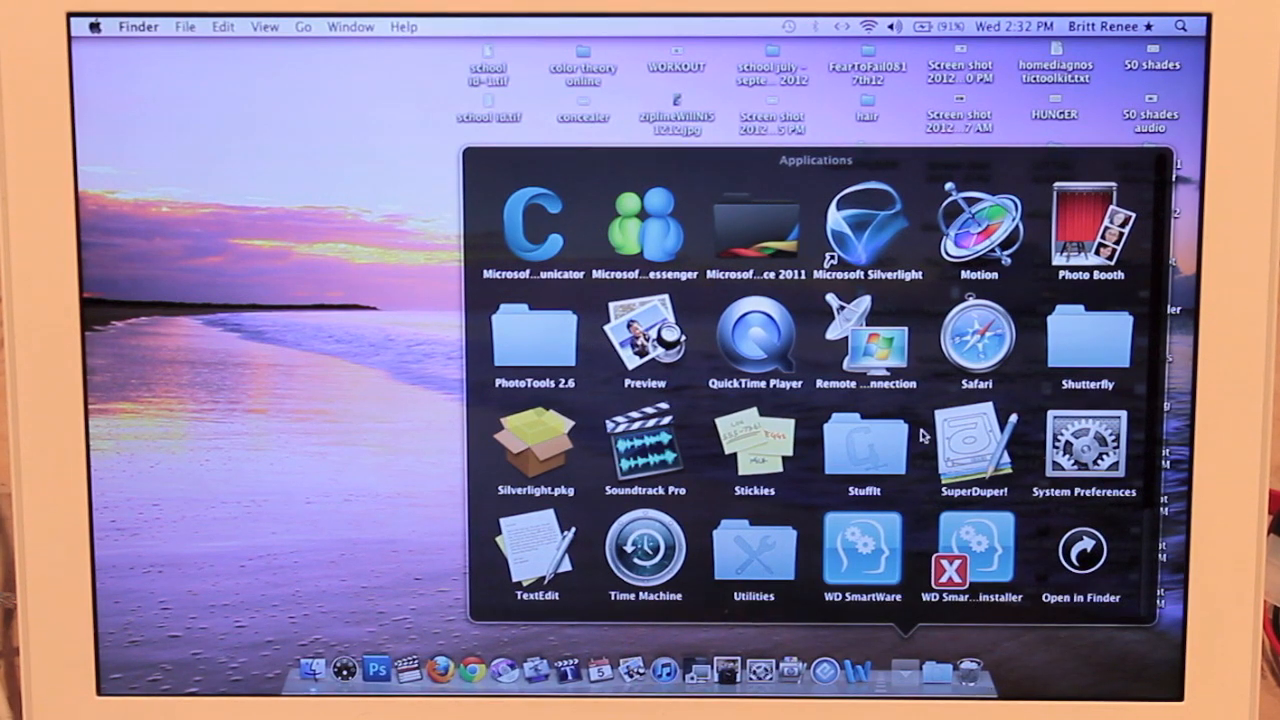
pyautogui.doubleClick(976, 450)
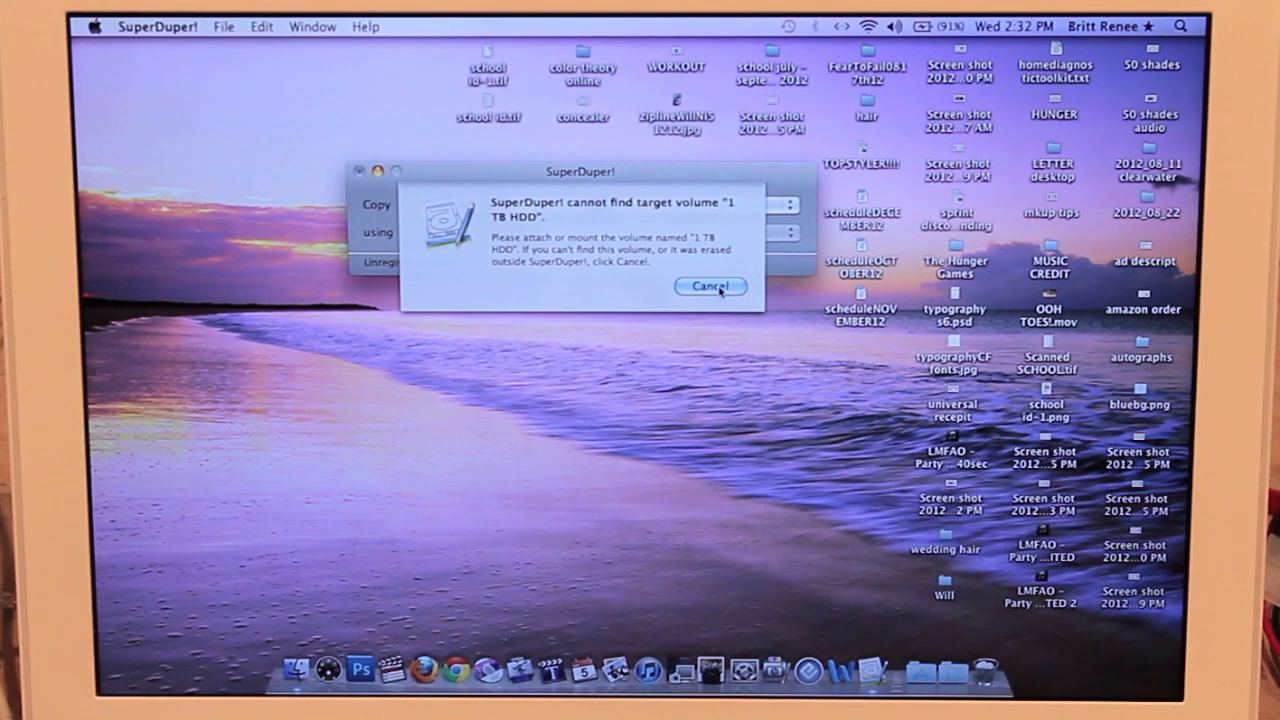
pyautogui.click(710, 286)
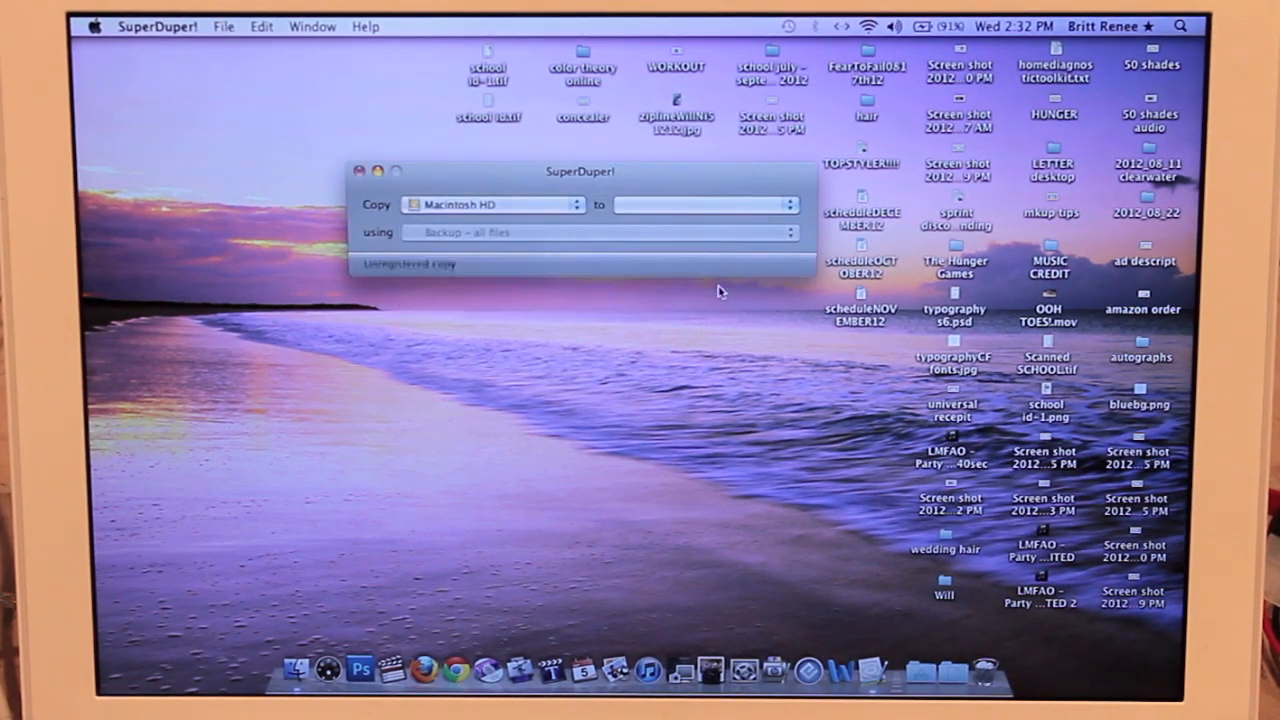
# - Copy Macintosh HD to 1TB Macintosh HD using Backup - all files and start the copy
pyautogui.click(576, 204)
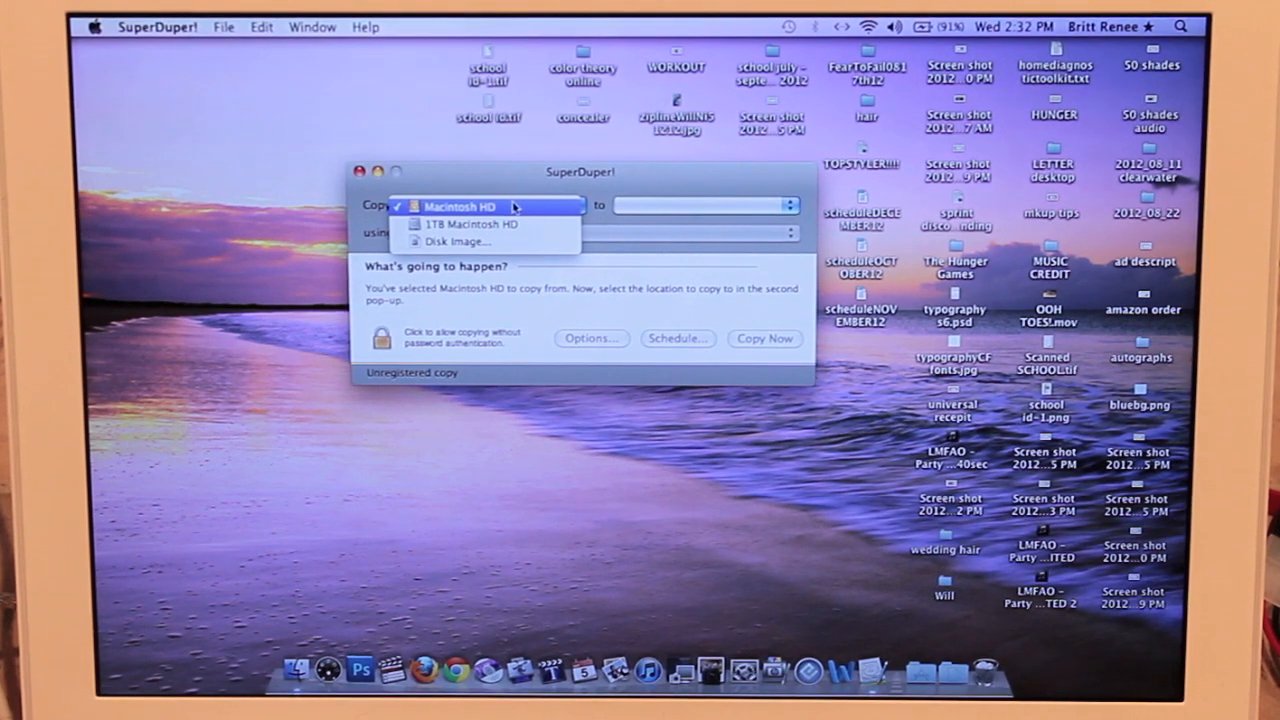
pyautogui.click(788, 204)
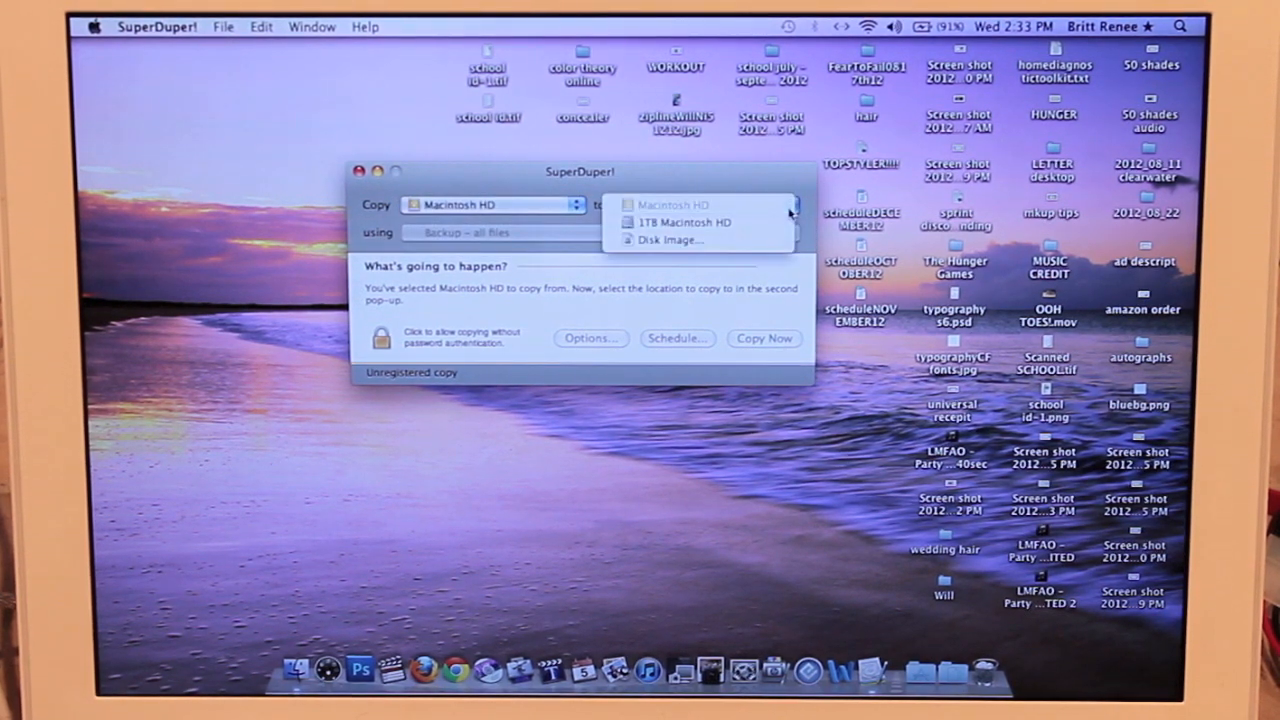
pyautogui.click(684, 222)
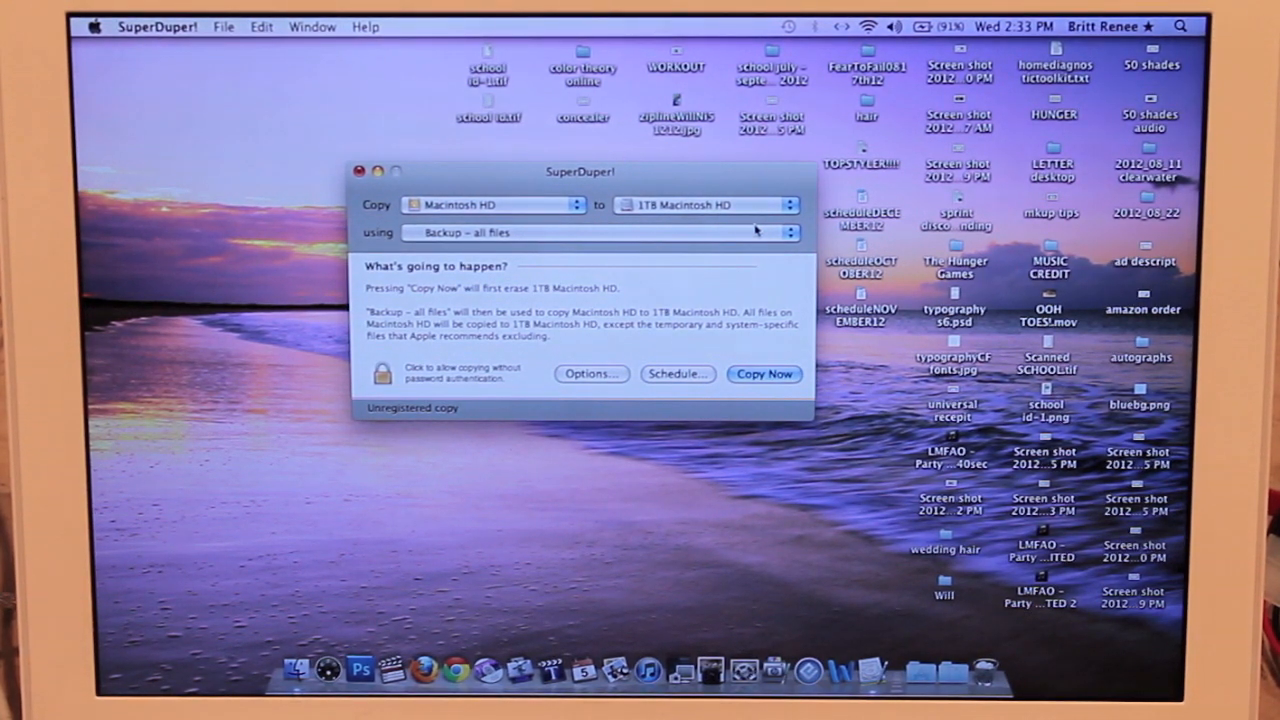
pyautogui.moveTo(784, 252)
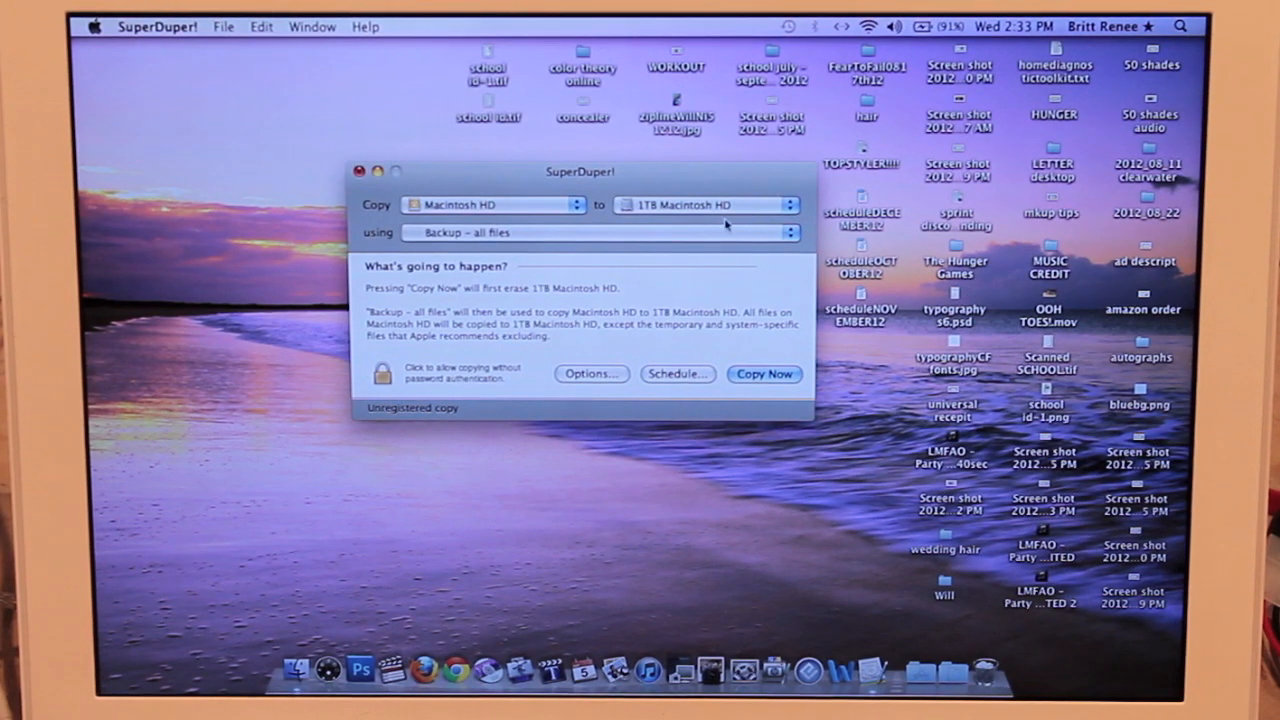
pyautogui.click(596, 232)
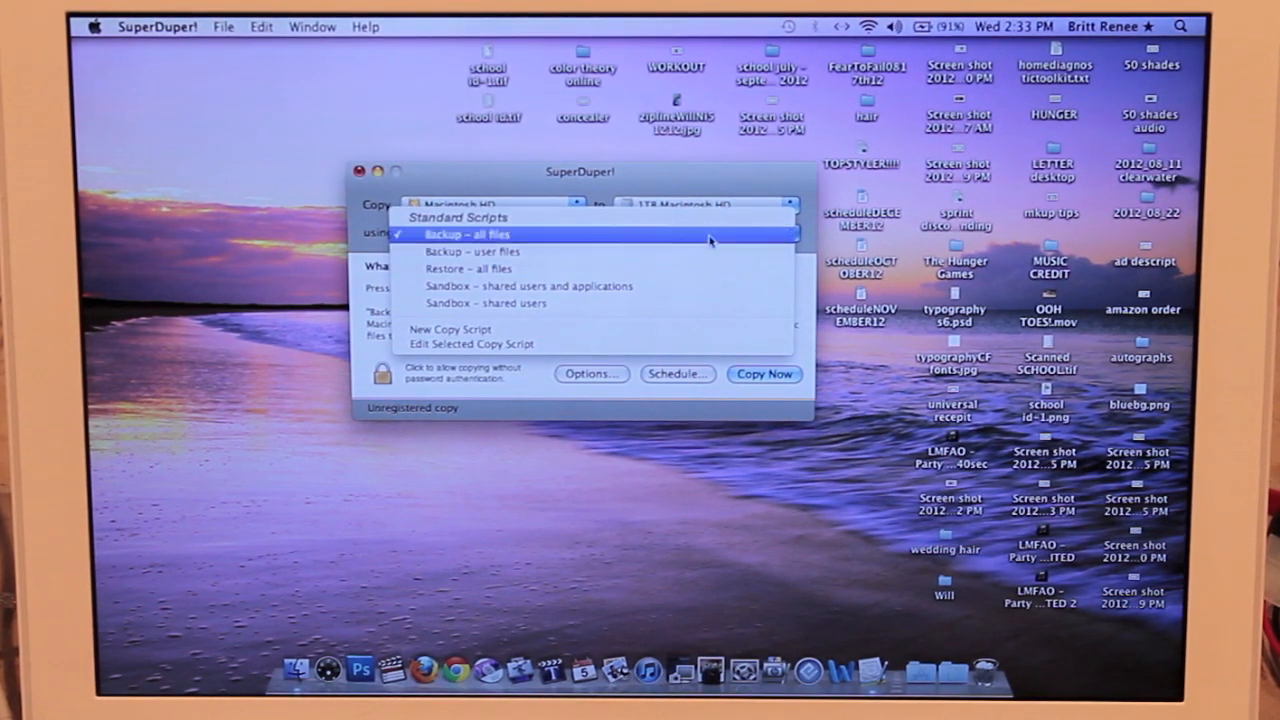
pyautogui.click(470, 234)
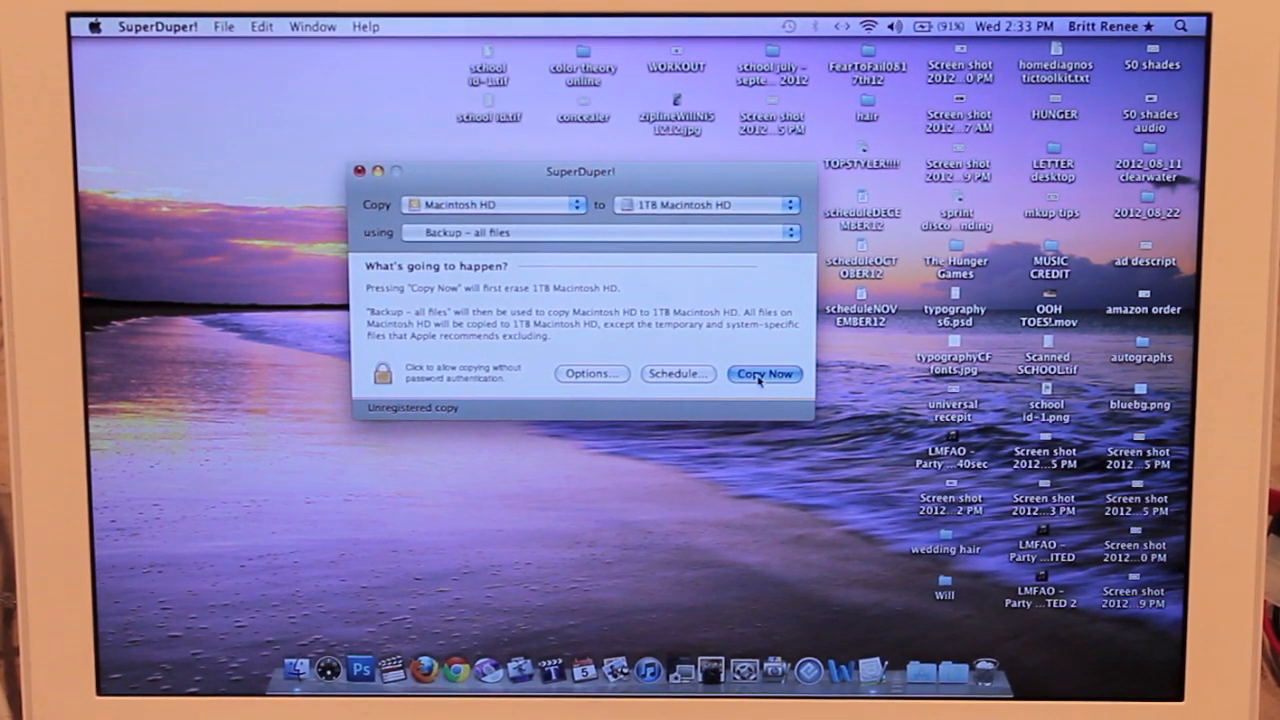
pyautogui.click(764, 374)
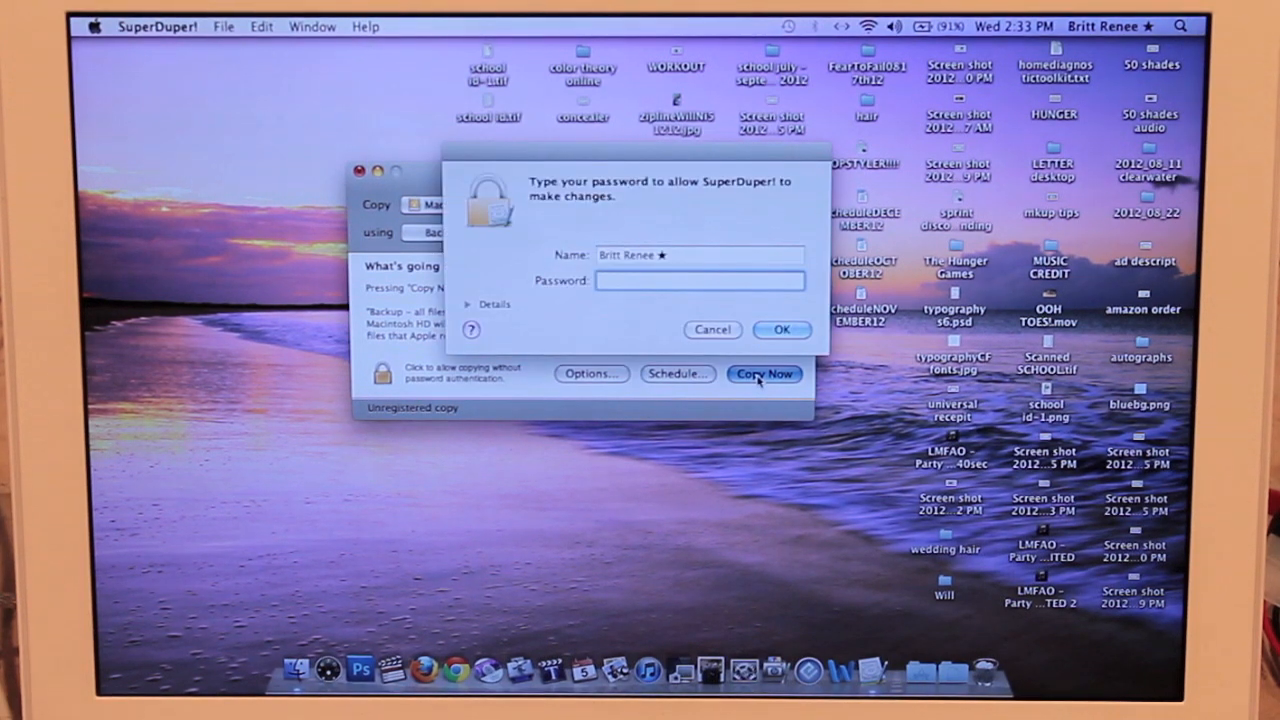
# - Authorize with the admin password and accept erasing 1TB Macintosh HD to begin cloning
pyautogui.write('•••')
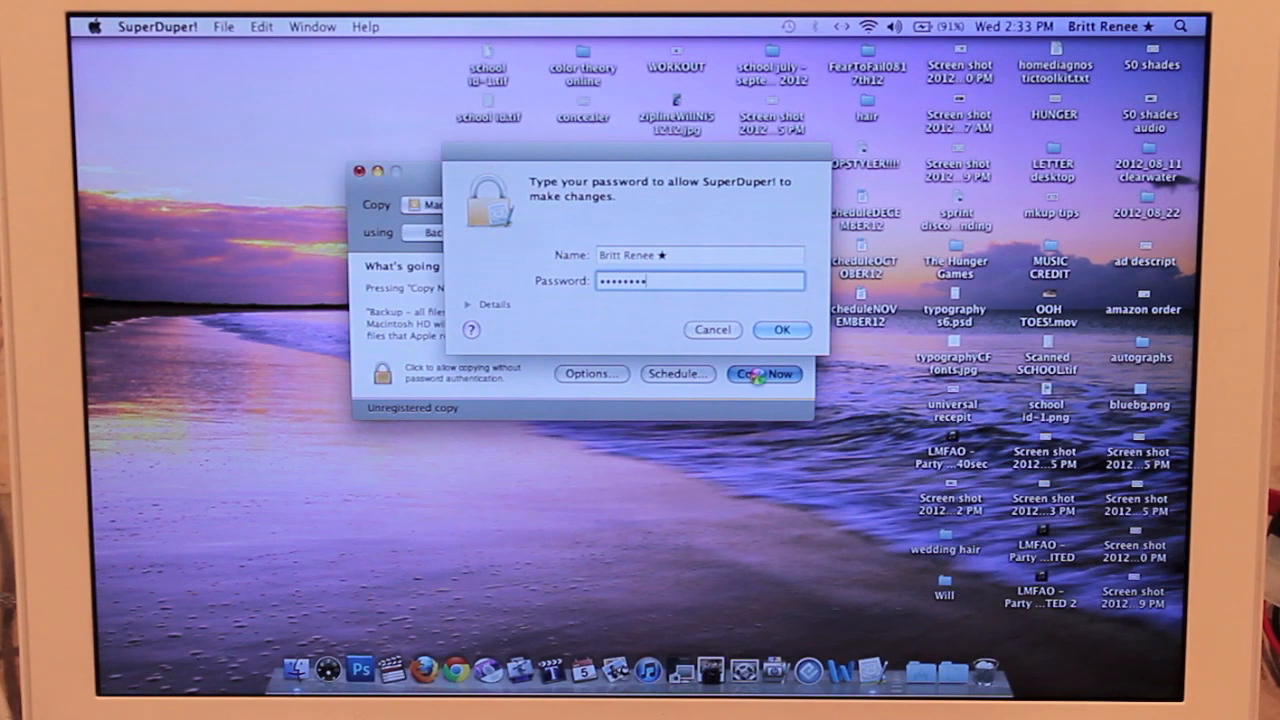
pyautogui.click(782, 330)
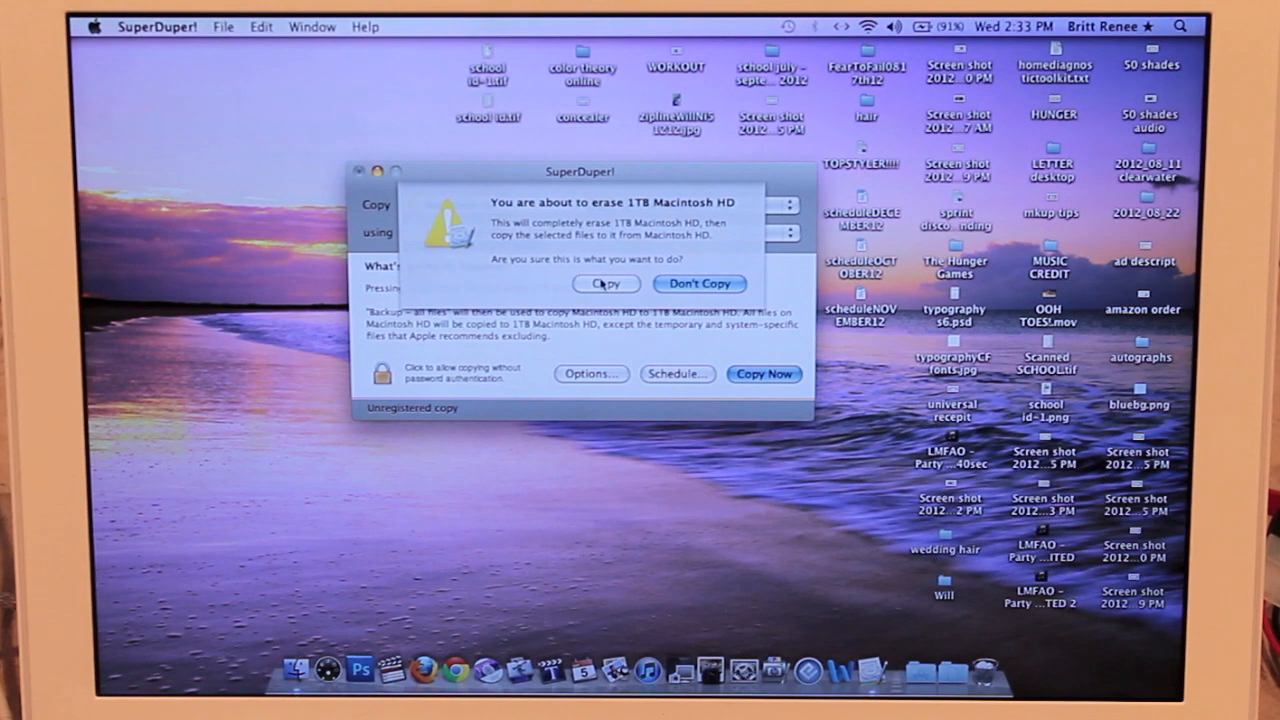
pyautogui.click(700, 284)
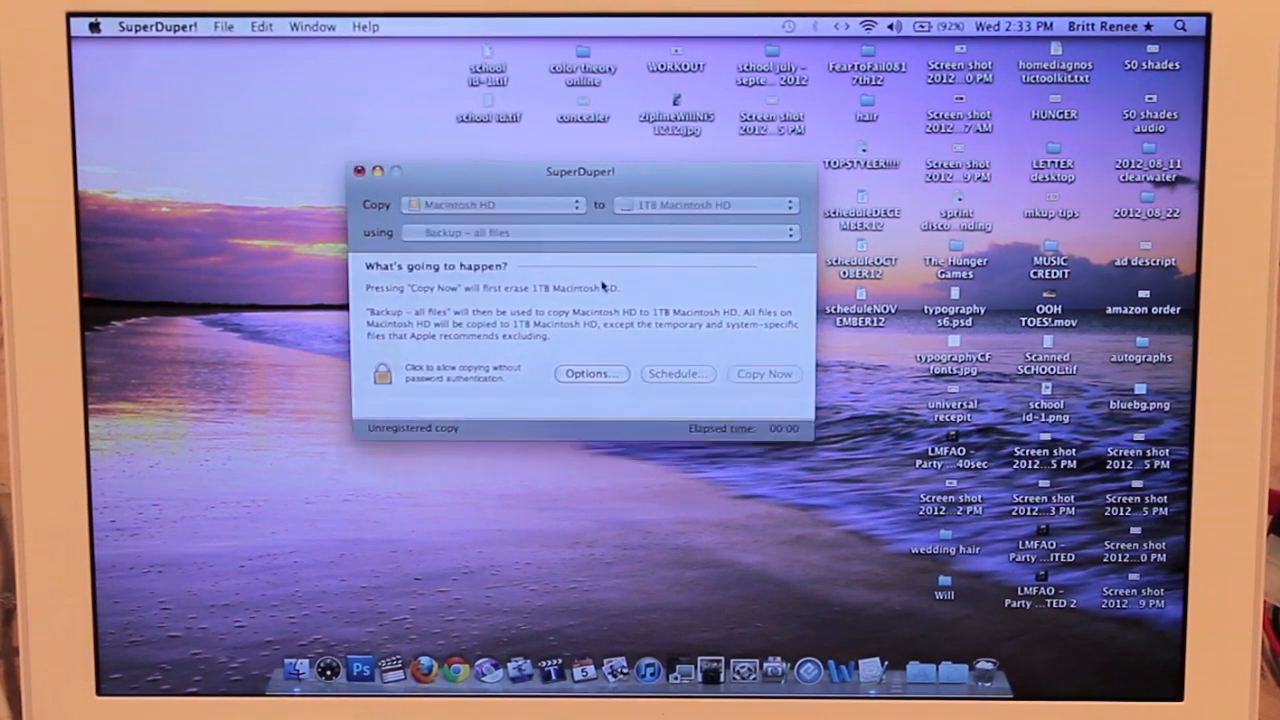
pyautogui.click(764, 374)
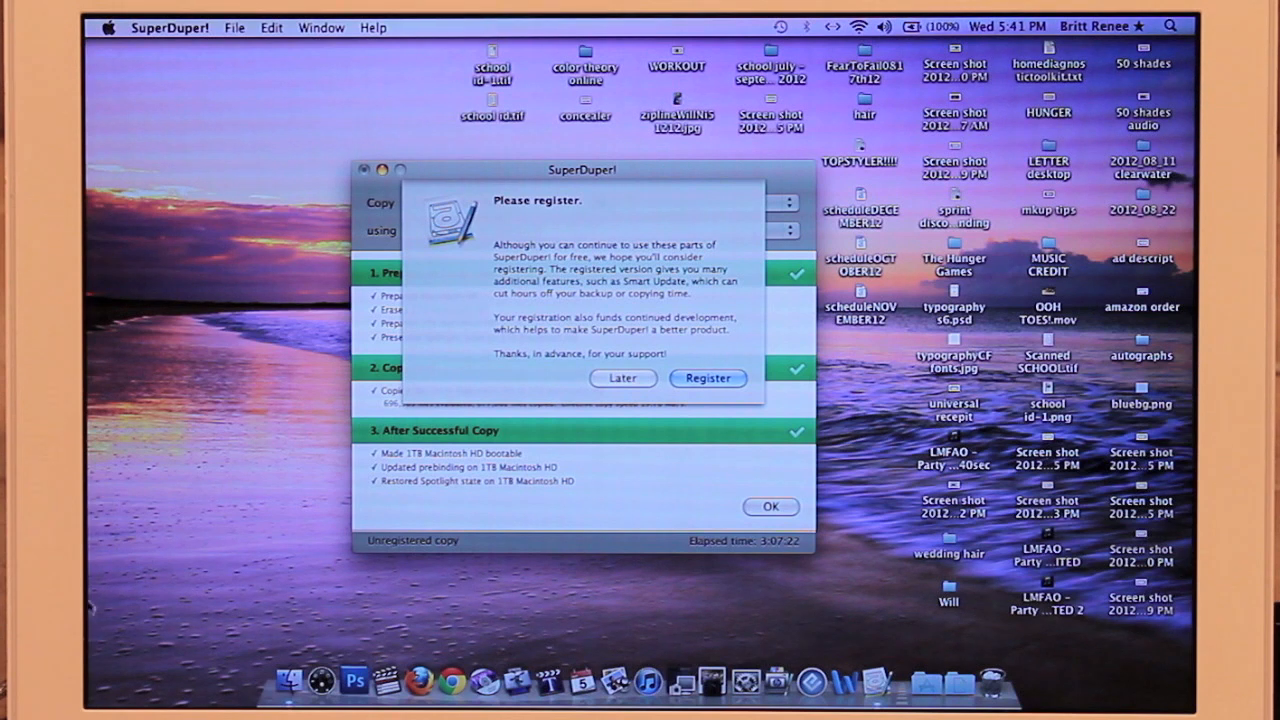
pyautogui.moveTo(622, 528)
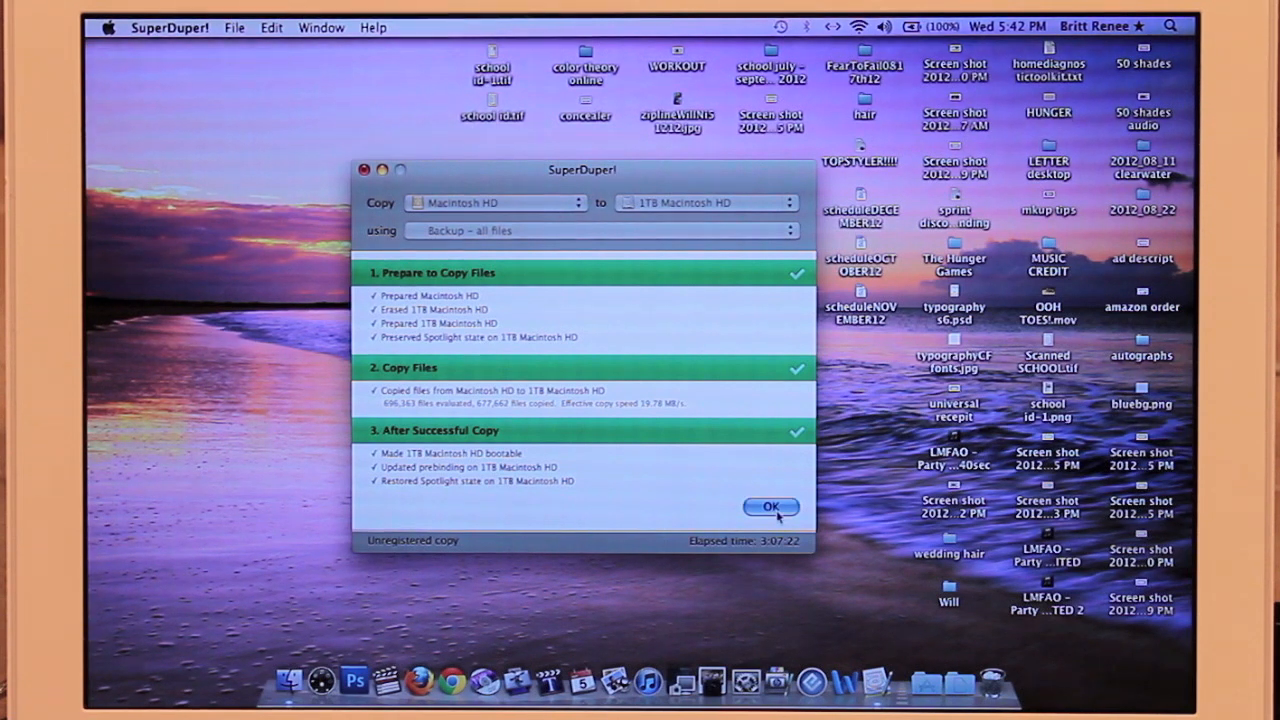
# - Dismiss the finished copy report for Macintosh HD to 1TB Macintosh HD
pyautogui.click(772, 508)
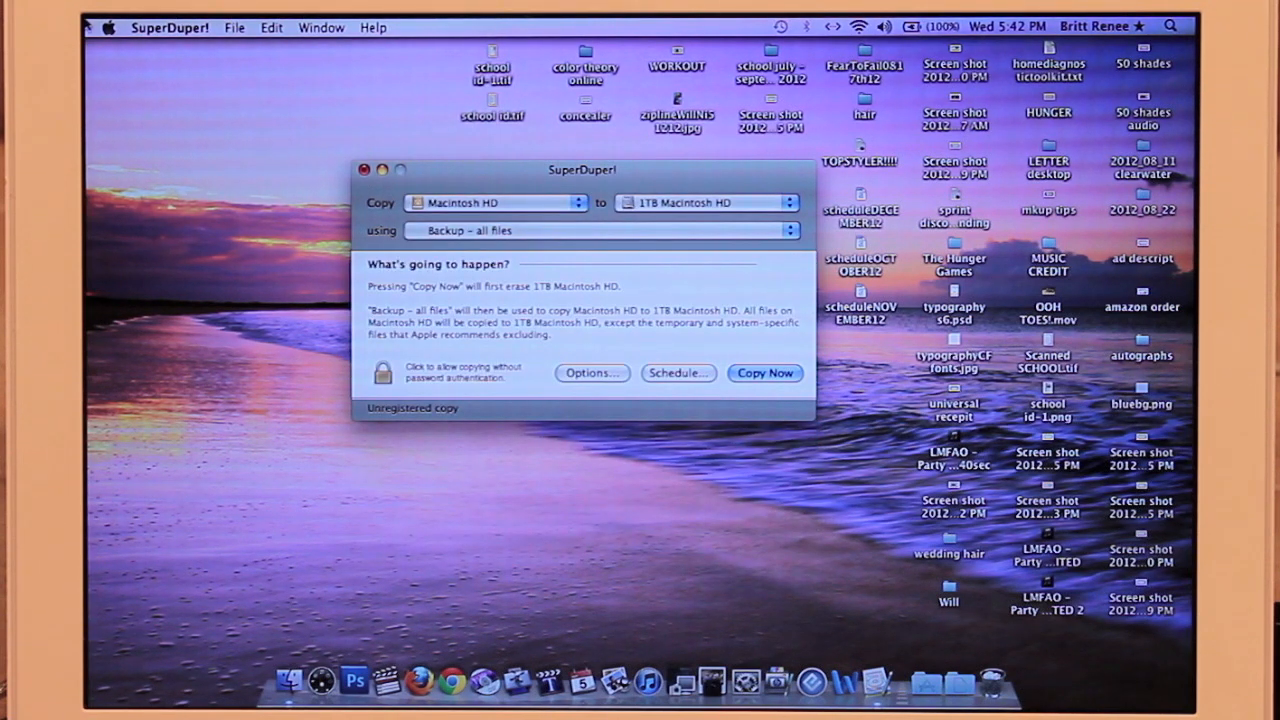
# - Quit SuperDuper! before restarting from the cloned 1TB Macintosh HD
pyautogui.click(170, 28)
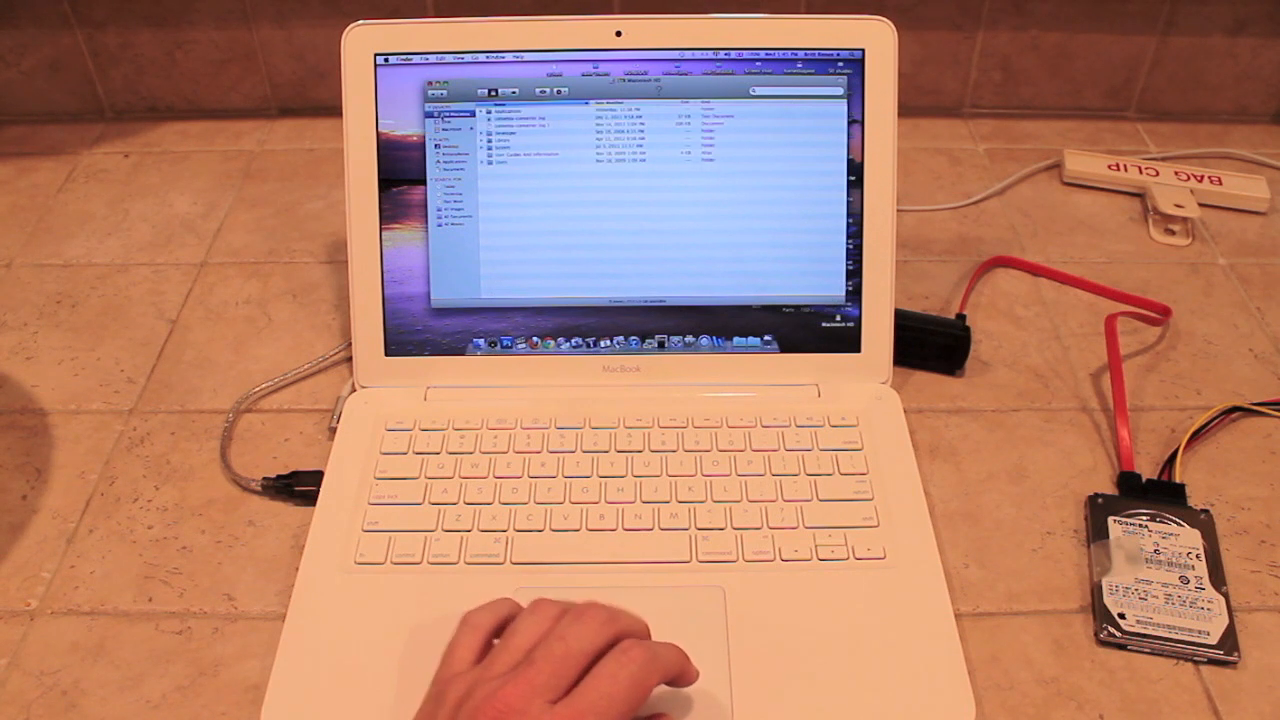
# - Switch between drives in the Finder sidebar to compare the clone's contents with the original
pyautogui.rightClick(456, 114)
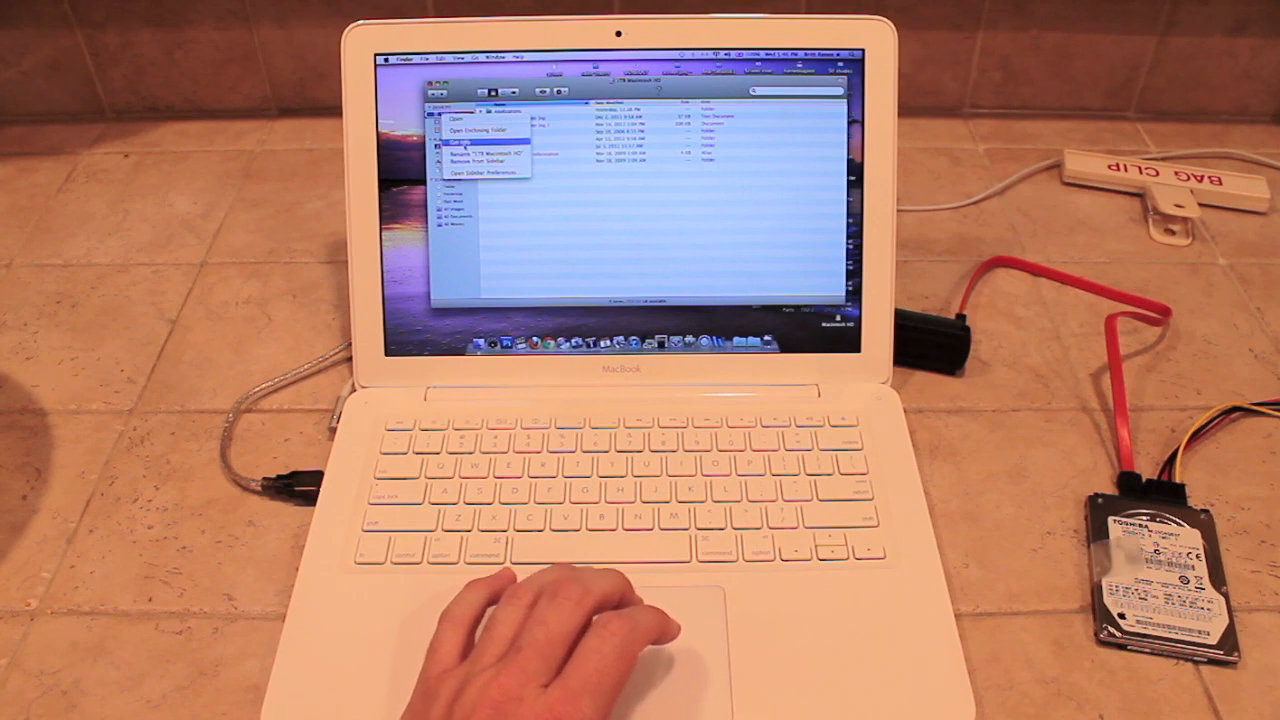
pyautogui.click(460, 142)
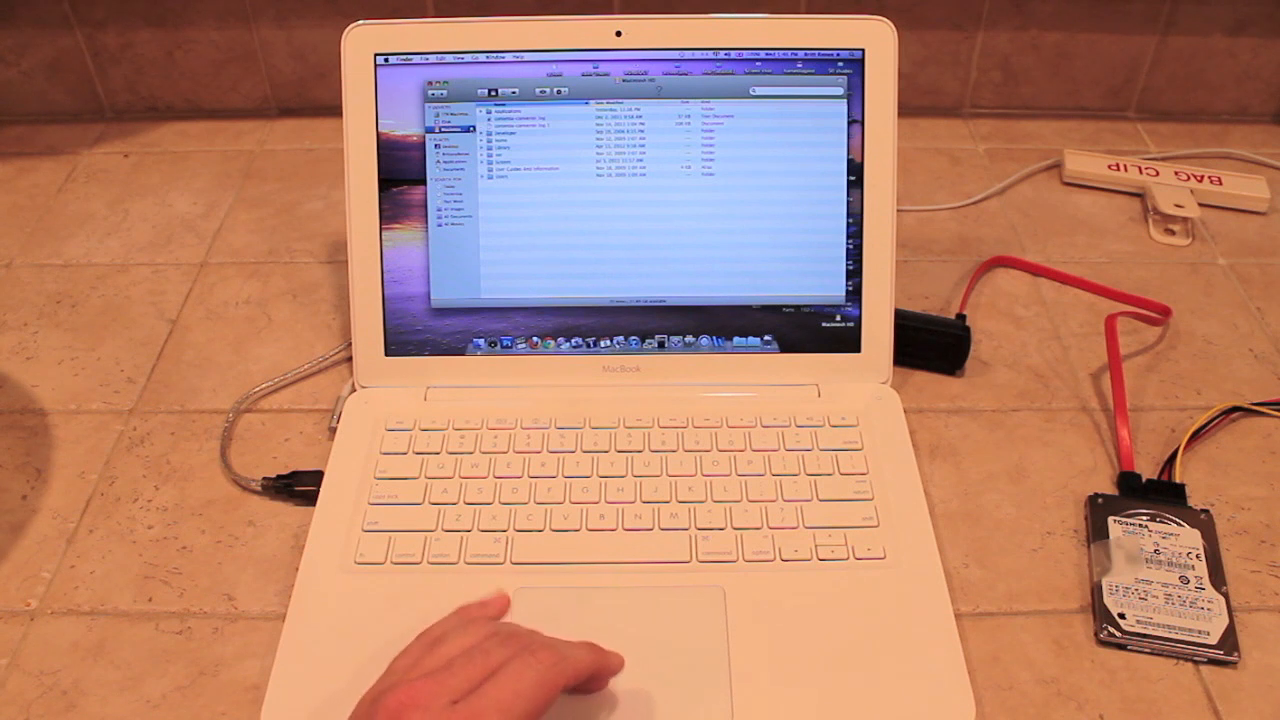
pyautogui.rightClick(490, 130)
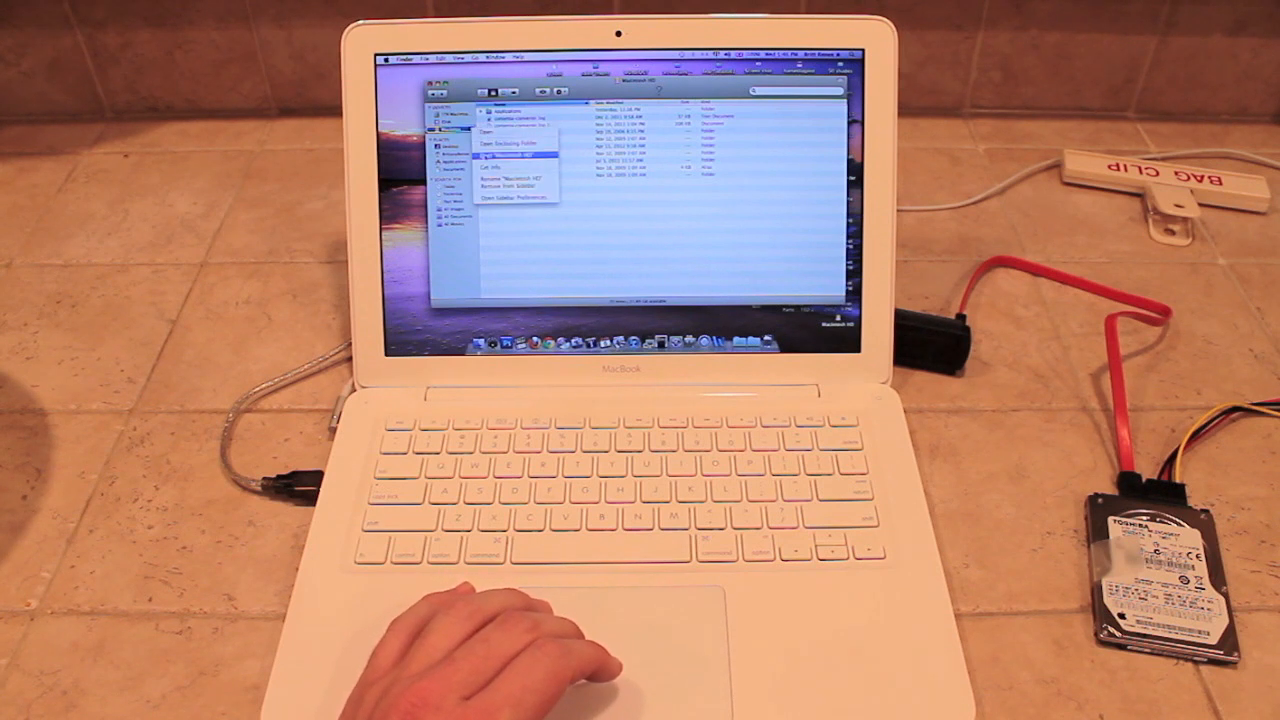